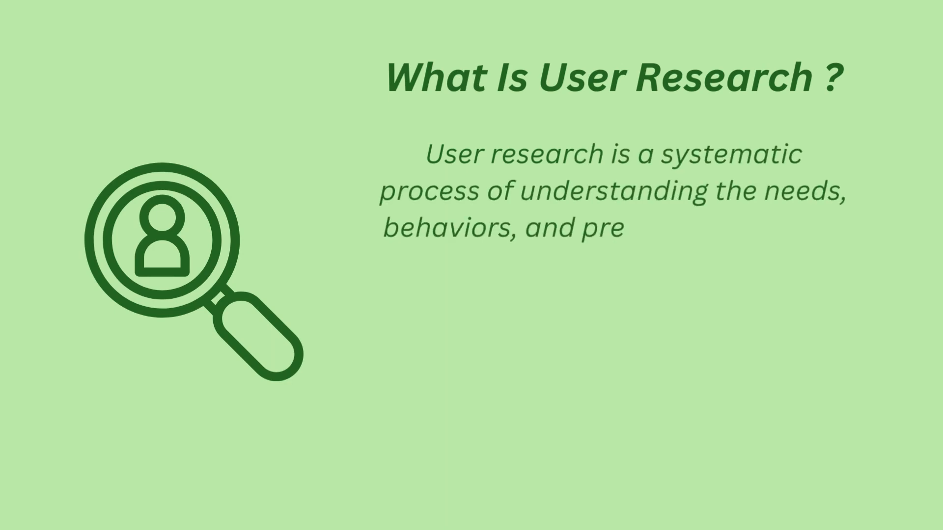
- Reveal the 'What Is User Research?' definition text in full beside the illustration
text(ferences of users through various techniques such as surveys, inte)
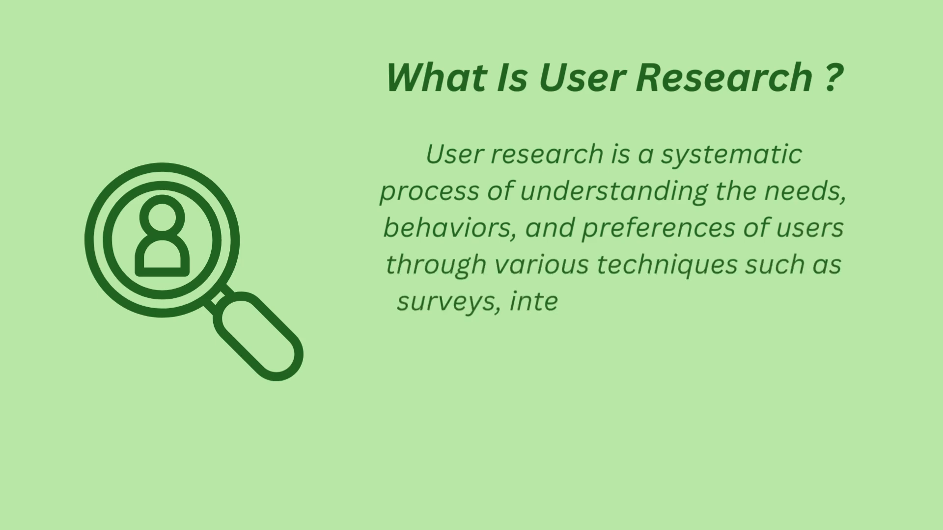
text(rviews, observations, and usabili)
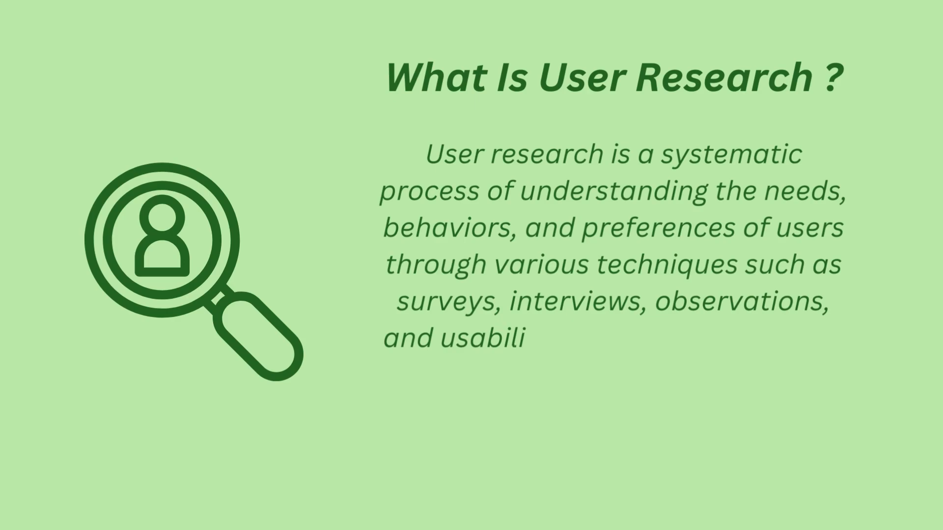
text(ty testing. It helps design prod)
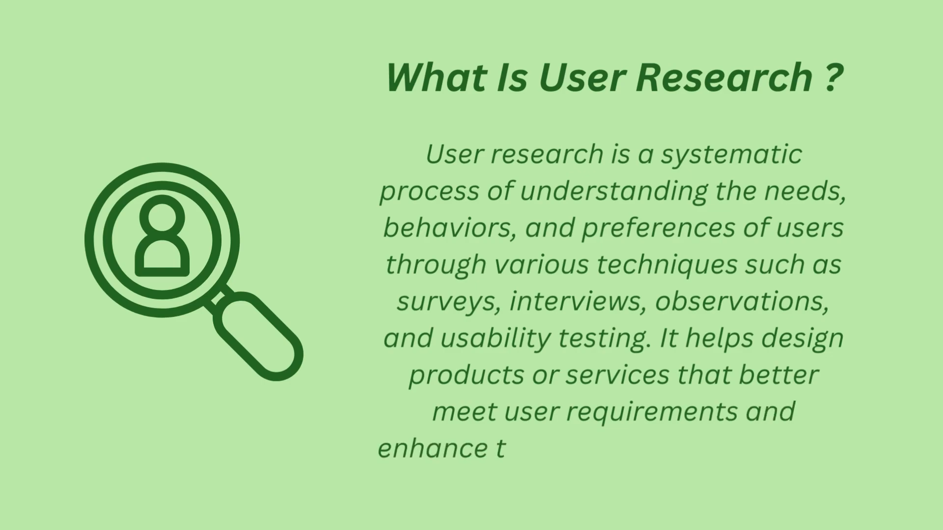
text(he overall user experience.)
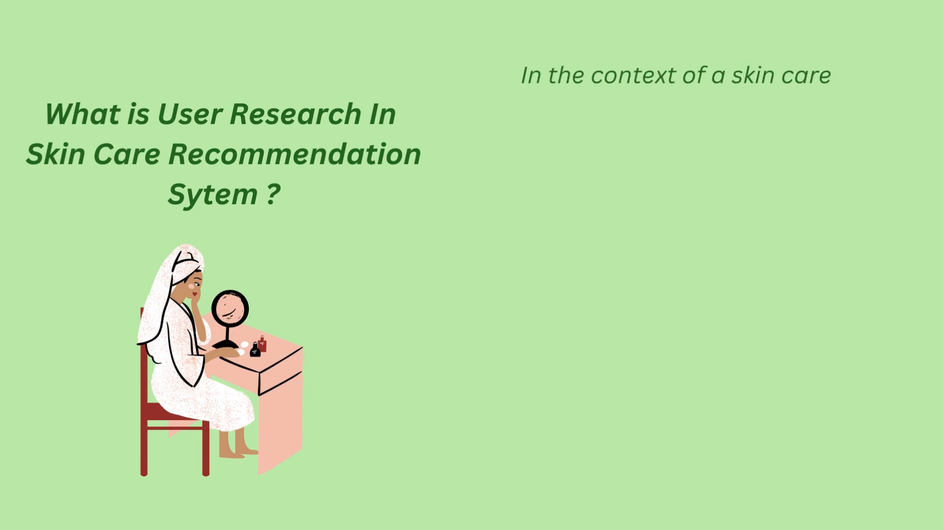
- Let the skin-care user research explanation animate in on the next slide
text(recommendation system, user research)
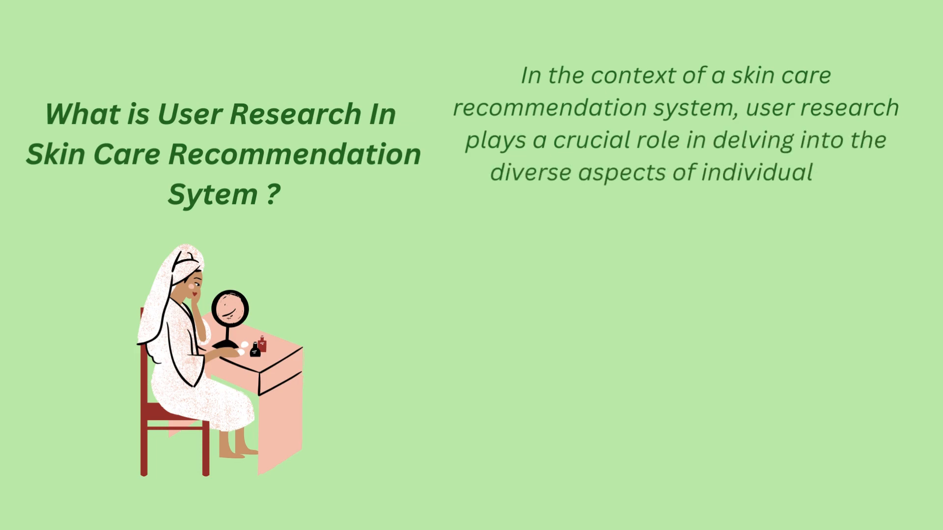
text(skin health. This comprehensive process involves gathering detailed i)
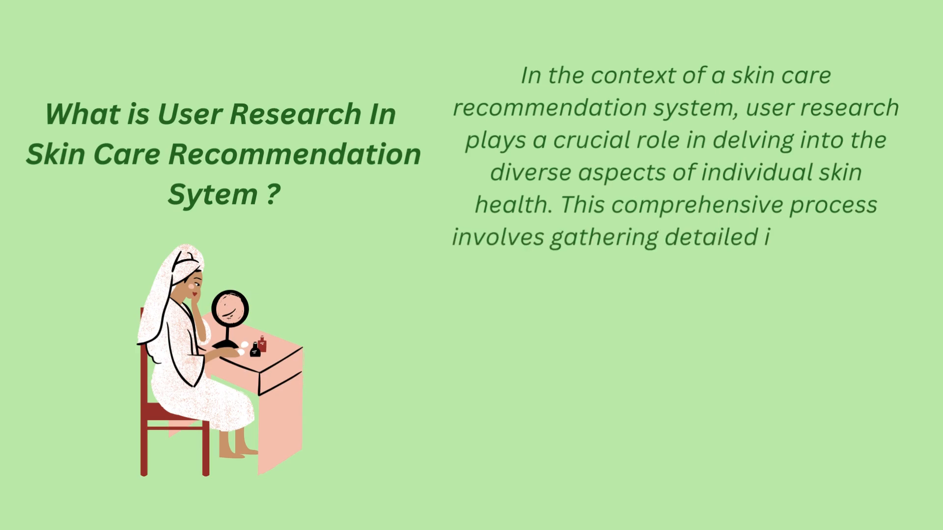
text(nsights into users' specific skin ty)
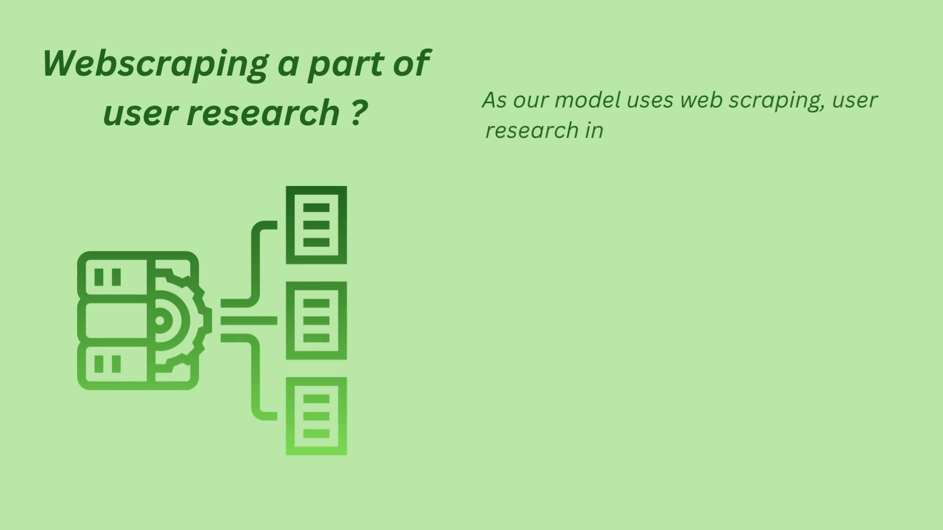
- Play the web scraping explanation text on the 'Webscraping a part of user research?' slide
text(involves understanding the specific needs, challenges, and objectives of users who employ web scraping)
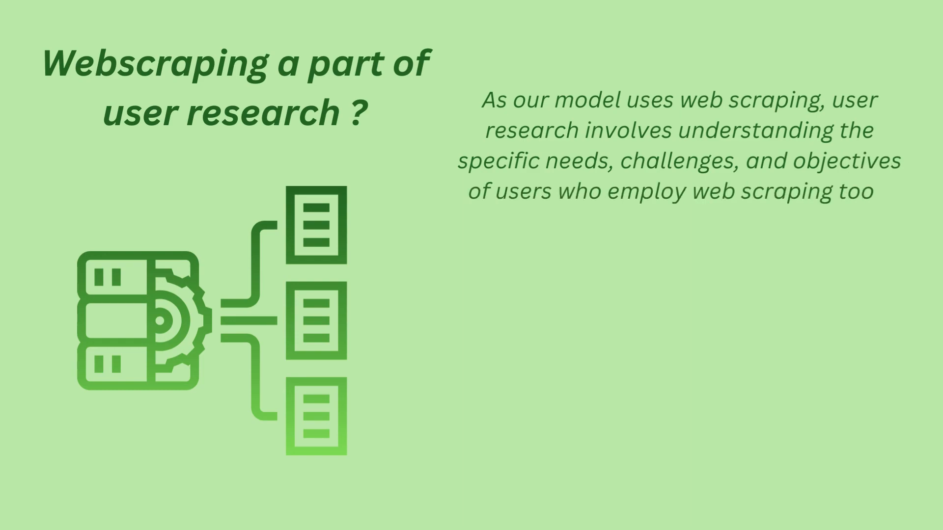
text(tools or techniques. This may includ)
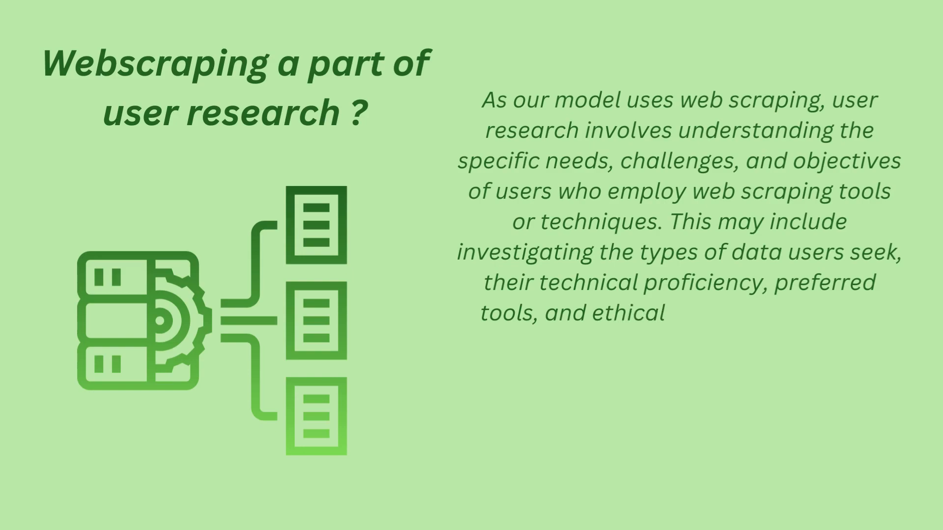
text(considerations. The goal is to en)
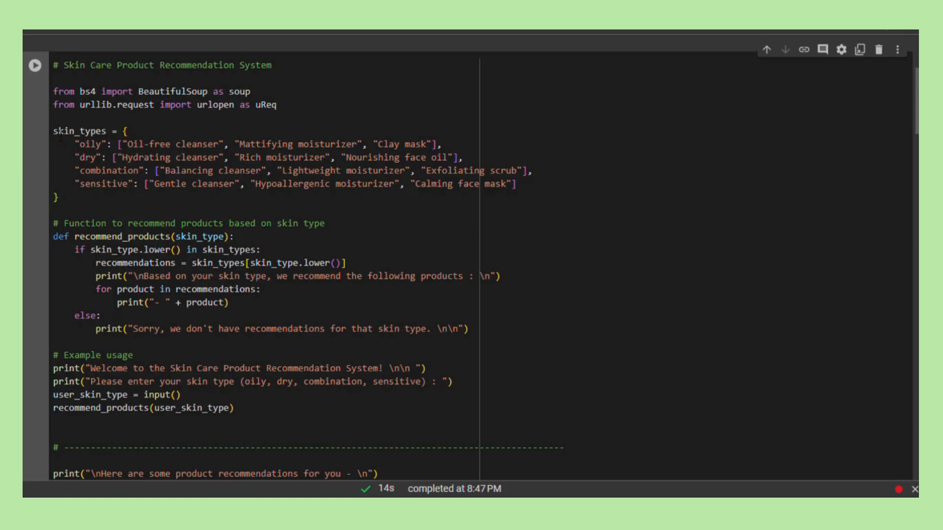
- Review the code from the skin-type dictionary through the oily-skin loop, highlighting occurrences of 'type'
drag(53, 130, 531, 171)
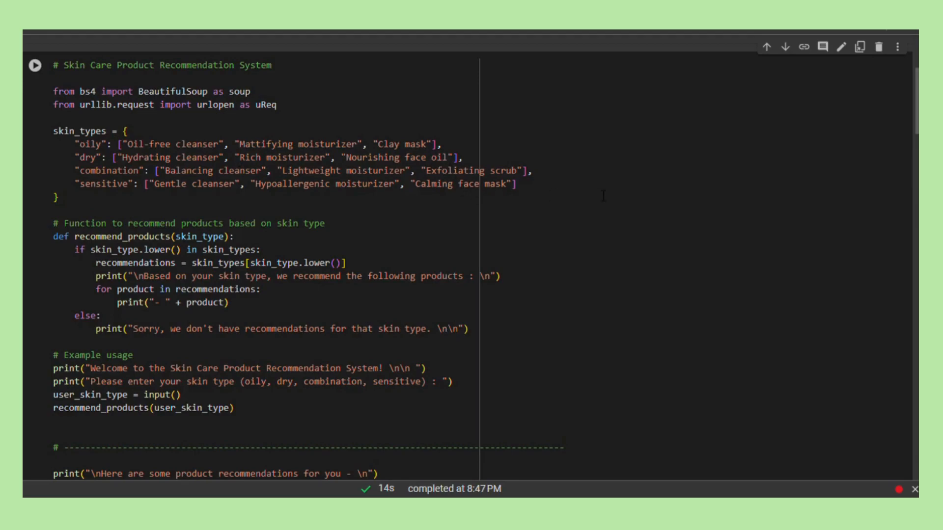
scroll(down, 3)
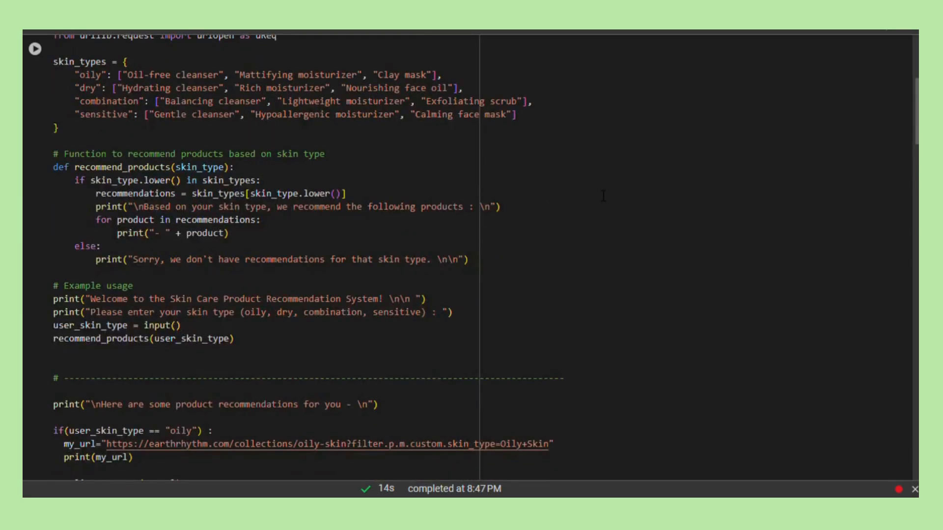
mouse_move(53, 175)
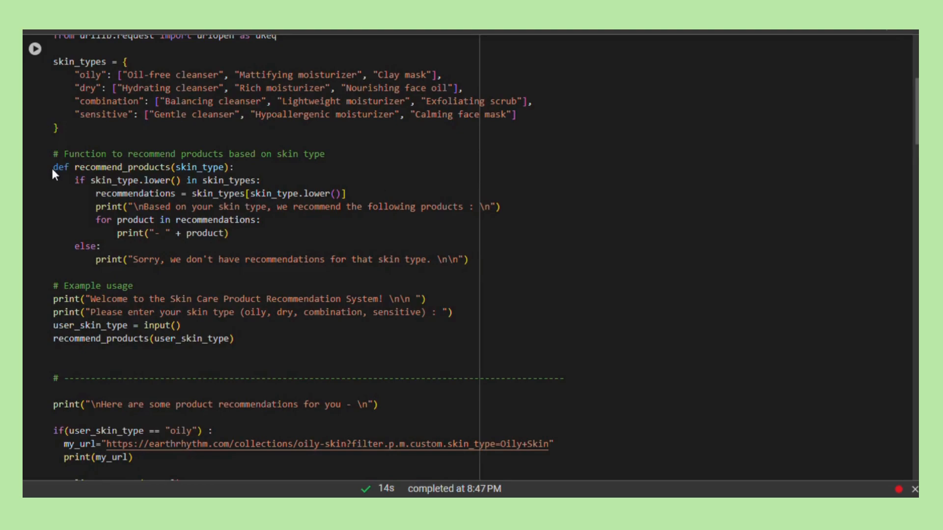
drag(54, 166, 228, 234)
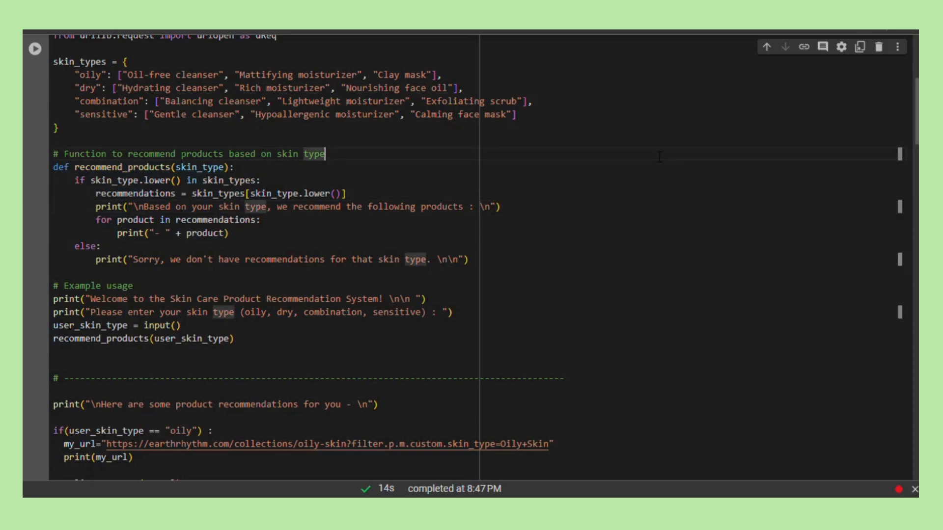
mouse_move(620, 33)
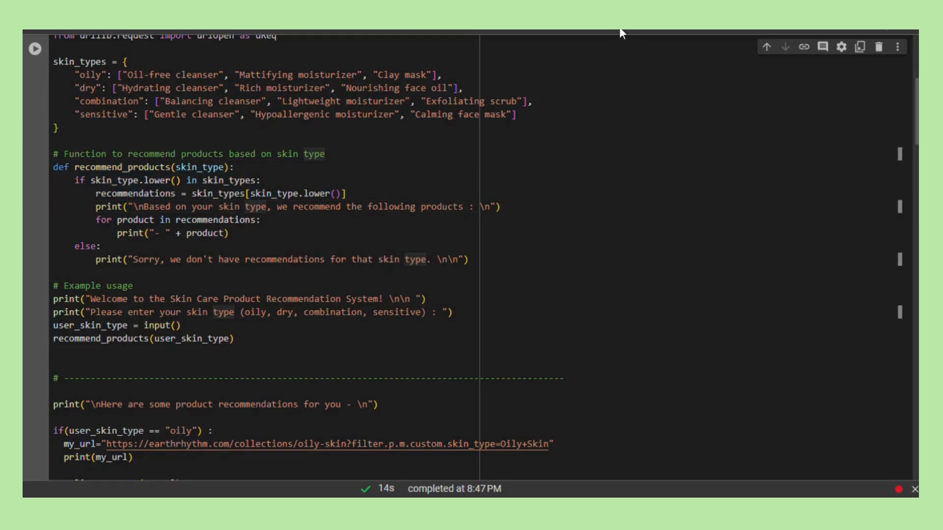
scroll(down, 3)
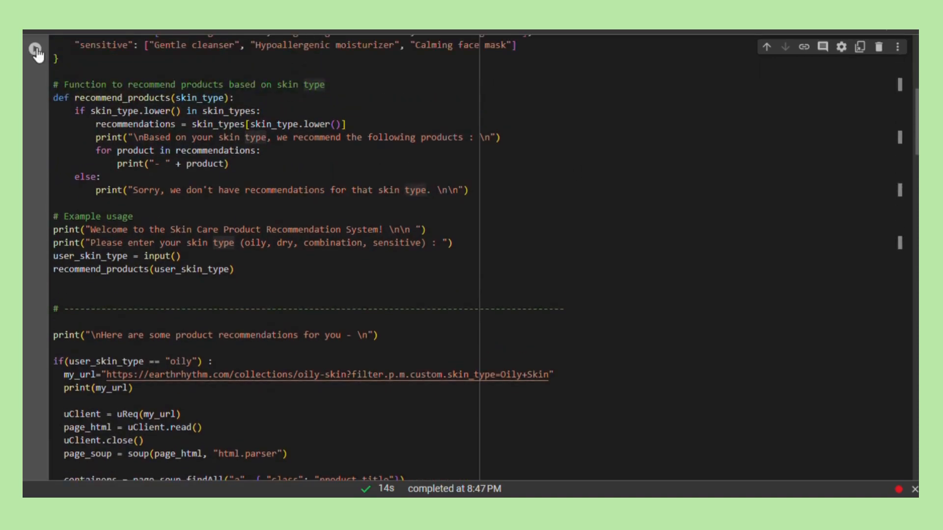
scroll(down, 3)
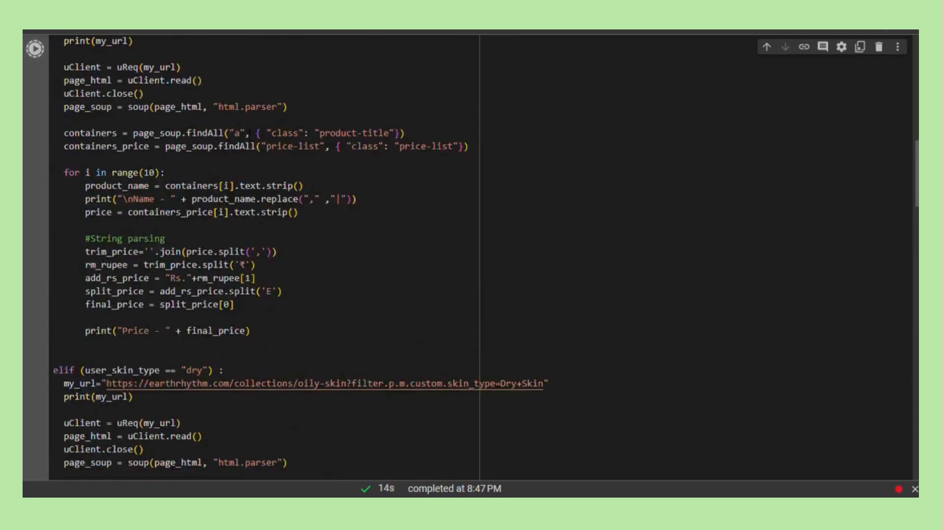
- Rerun the skin-care recommender cell, clearing the earlier oily-skin results
click(26, 45)
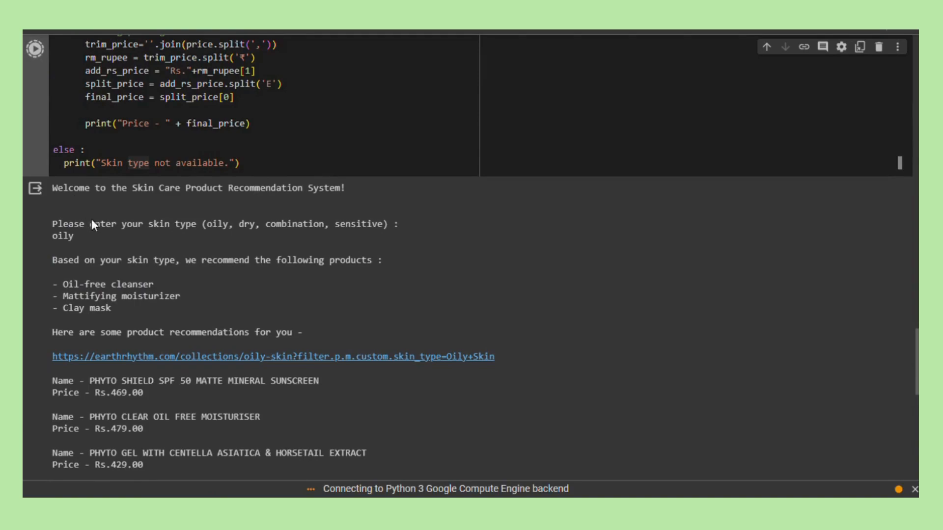
mouse_move(445, 256)
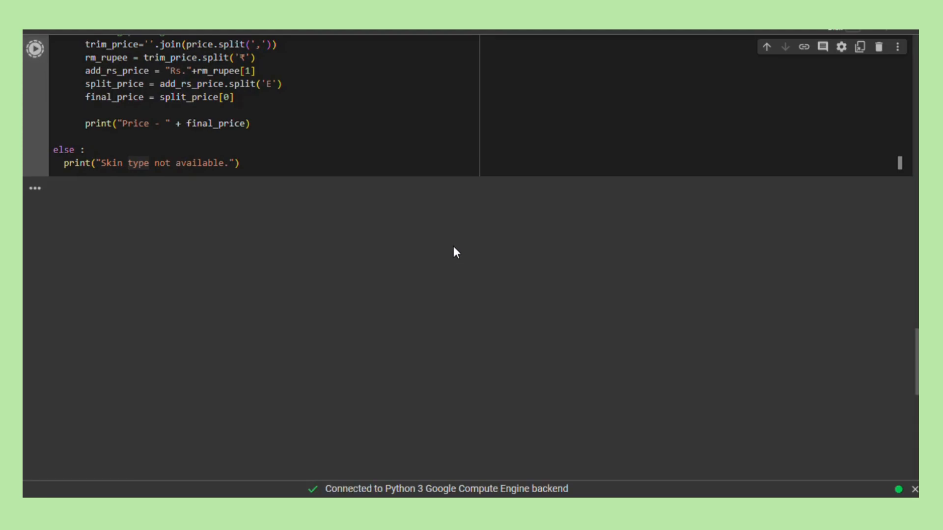
- Answer the skin type prompt with 'dry' so the cell finishes running
click(35, 49)
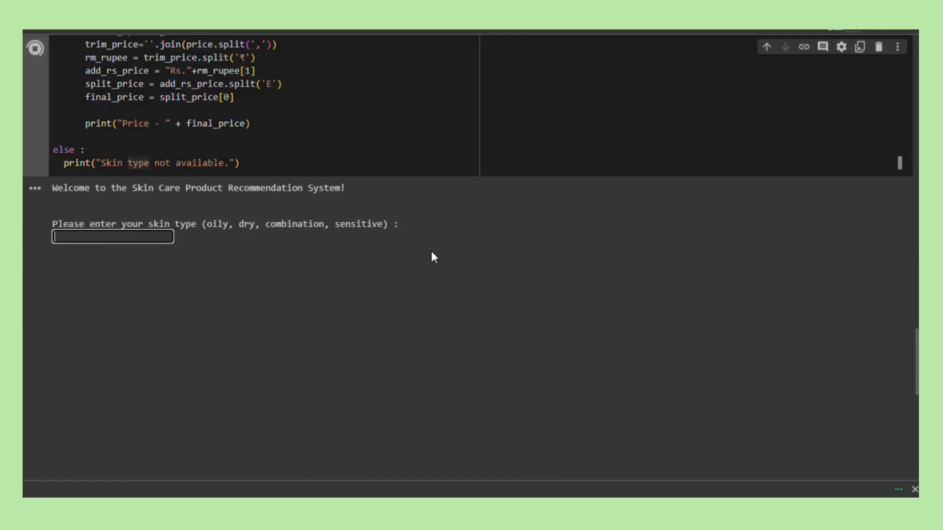
text(d)
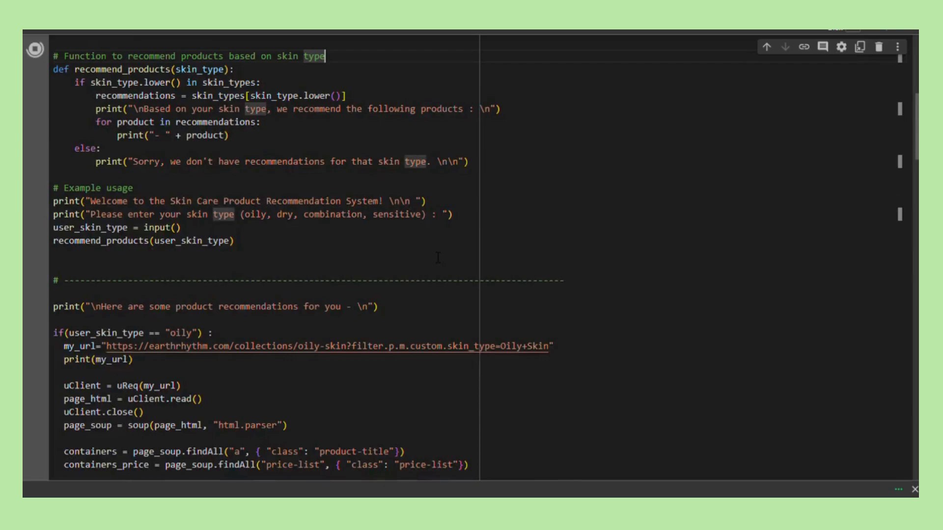
scroll(down, 3)
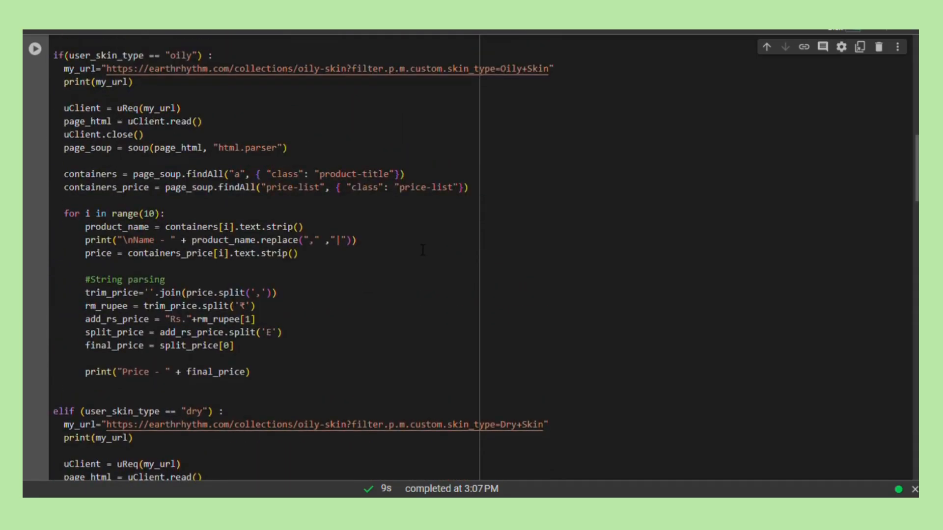
mouse_move(421, 255)
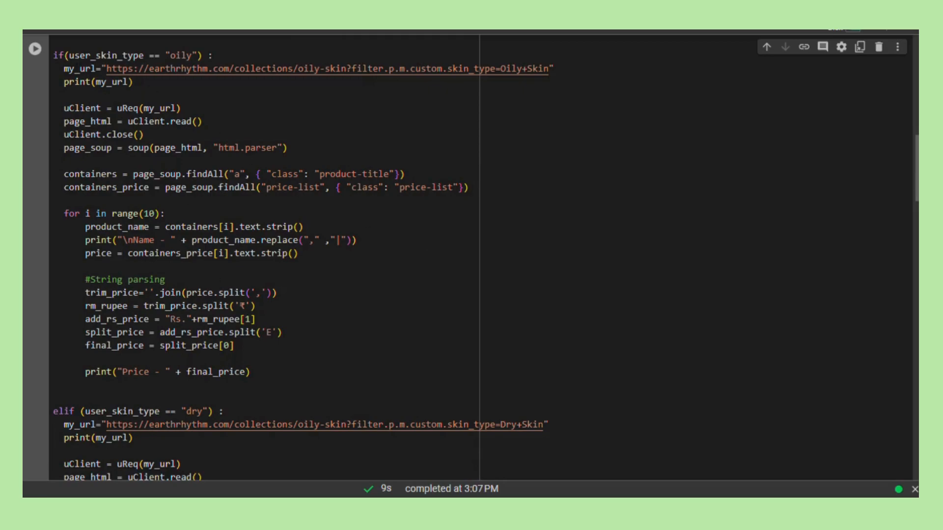
- Scroll to the dry-skin output listing three suggestions and scraped Earth Rhythm names with prices
scroll(down, 3)
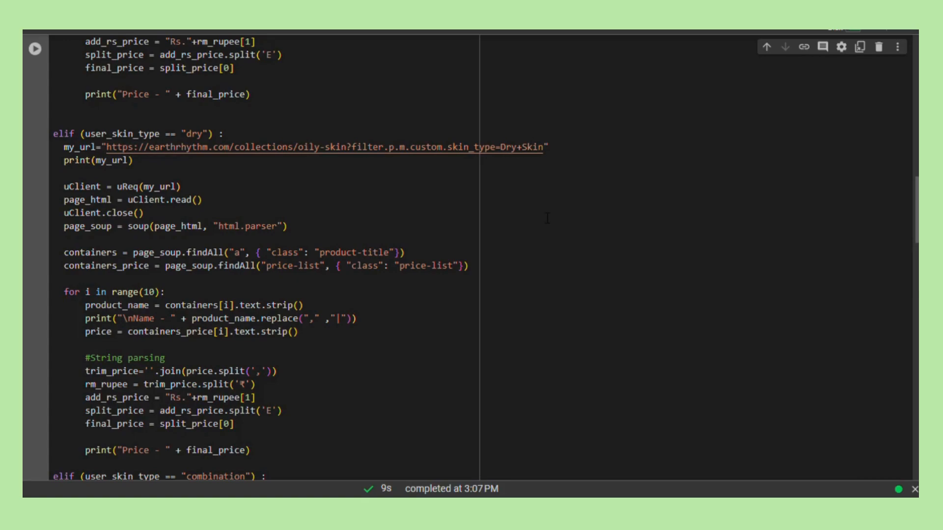
scroll(down, 3)
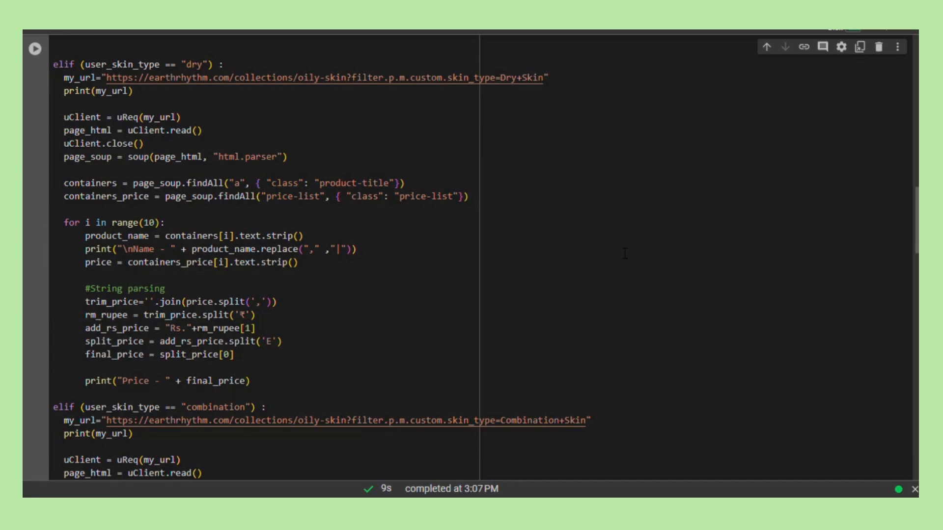
scroll(down, 3)
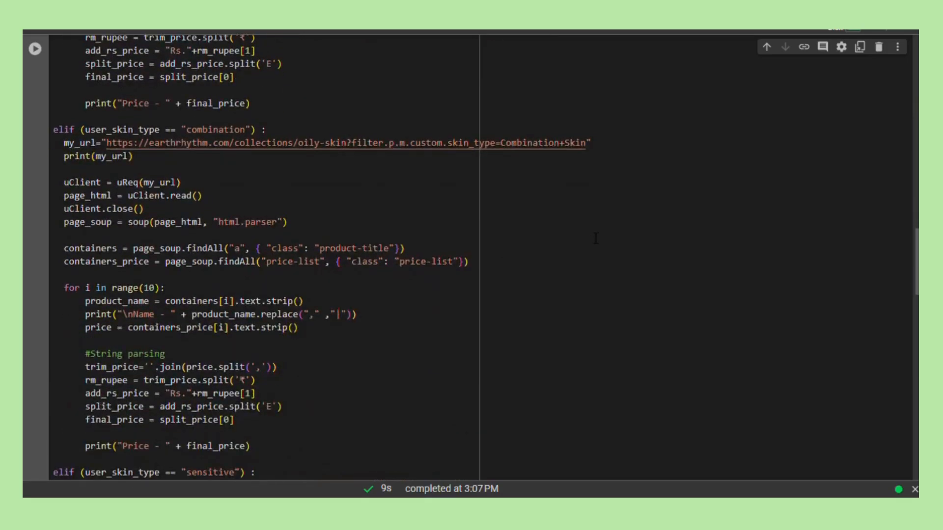
scroll(down, 3)
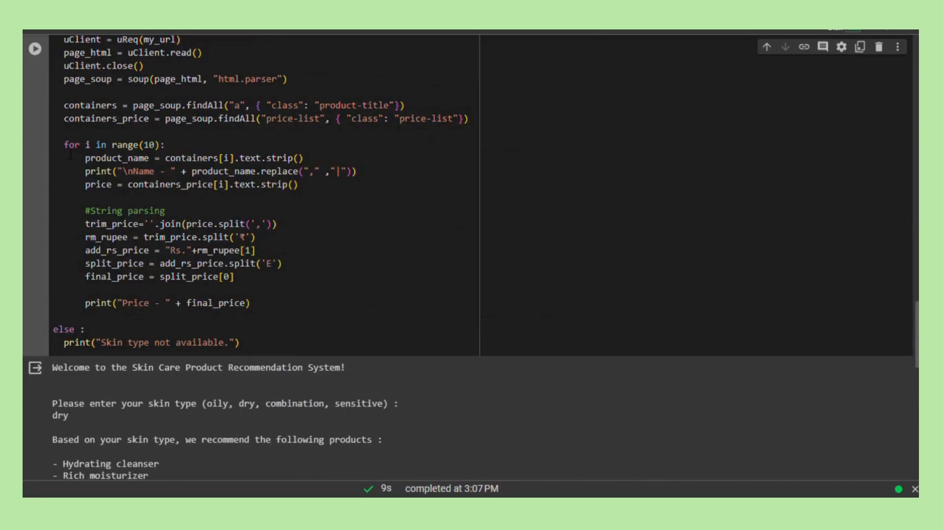
drag(60, 144, 234, 277)
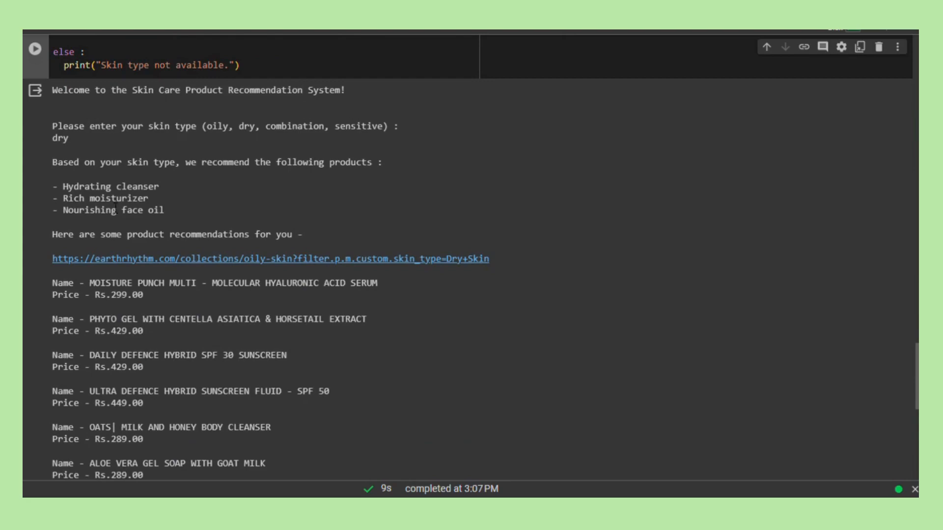
- View more scraped dry-skin products, including facial oils and body yogurt, with prices
drag(51, 90, 168, 210)
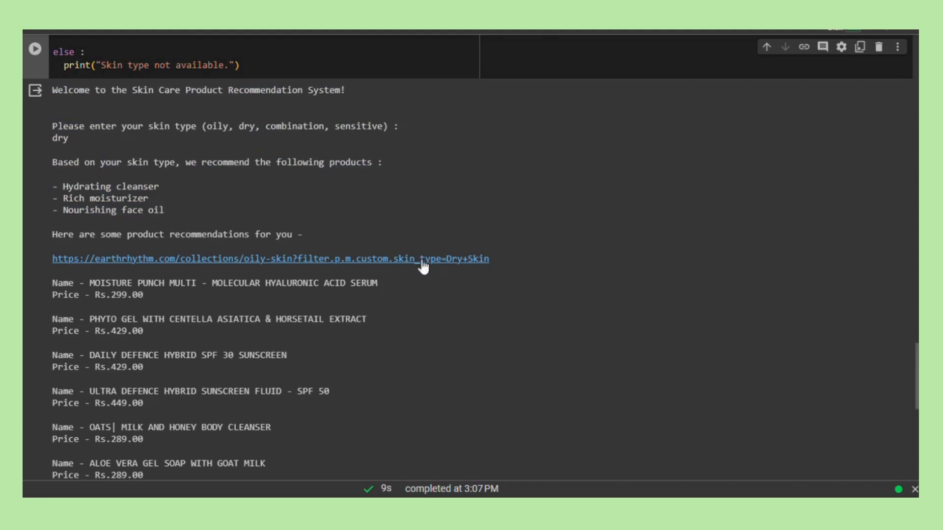
scroll(down, 3)
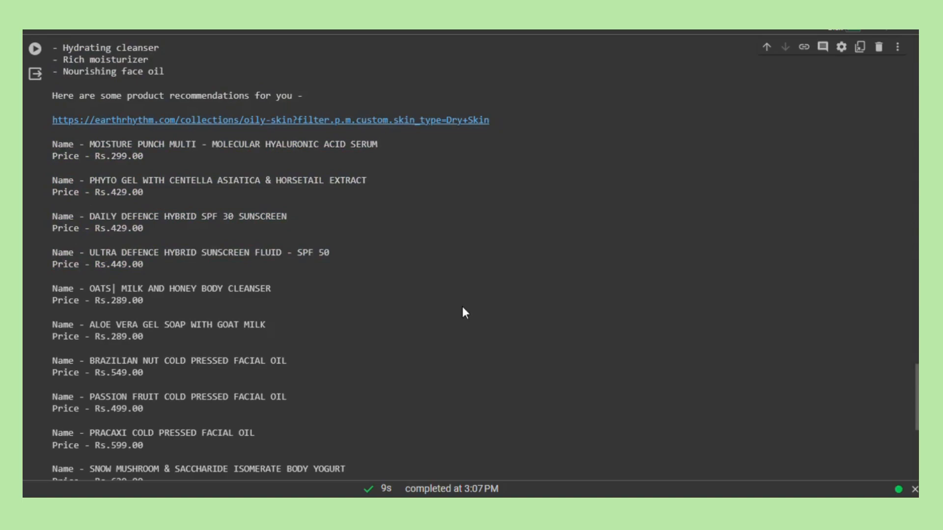
mouse_move(459, 269)
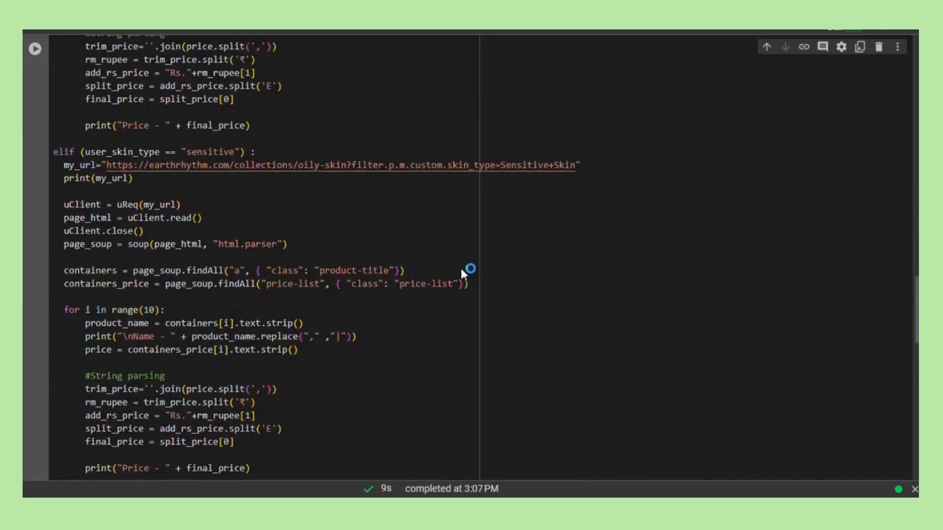
scroll(down, 3)
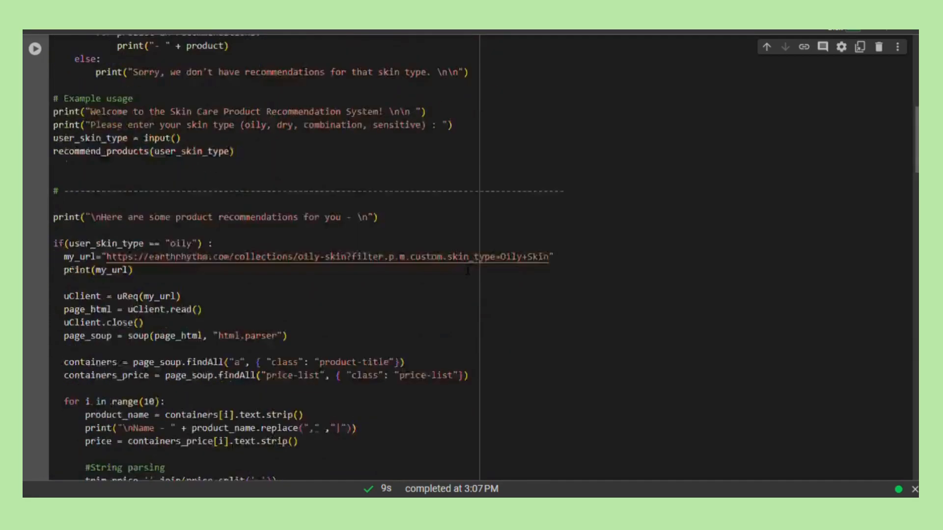
scroll(down, 3)
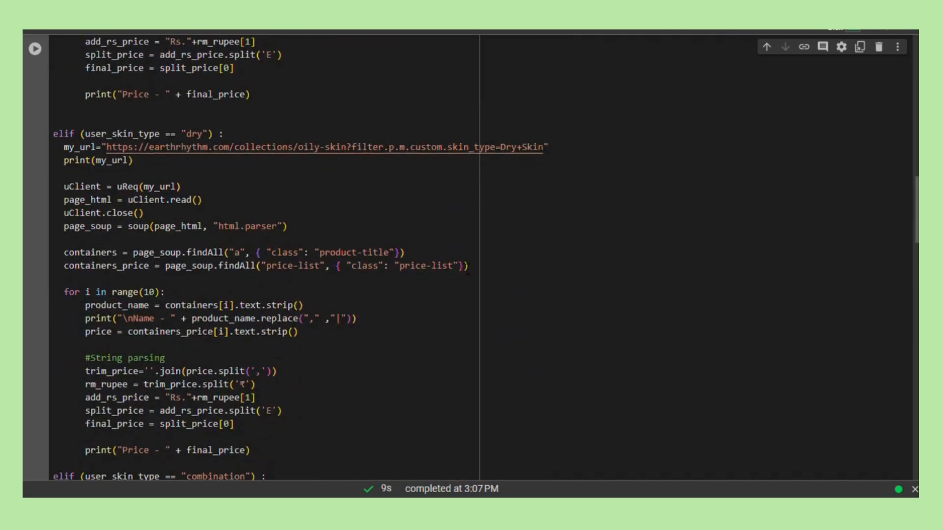
scroll(down, 3)
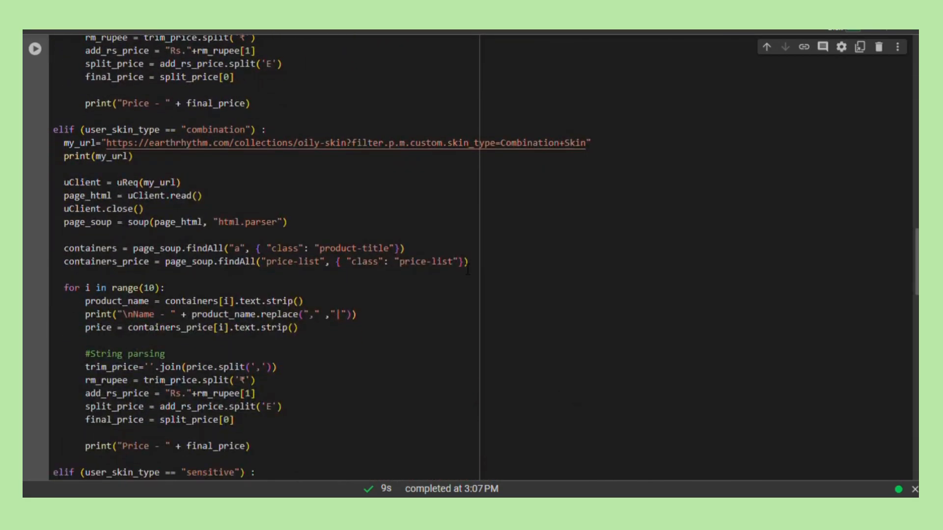
scroll(down, 3)
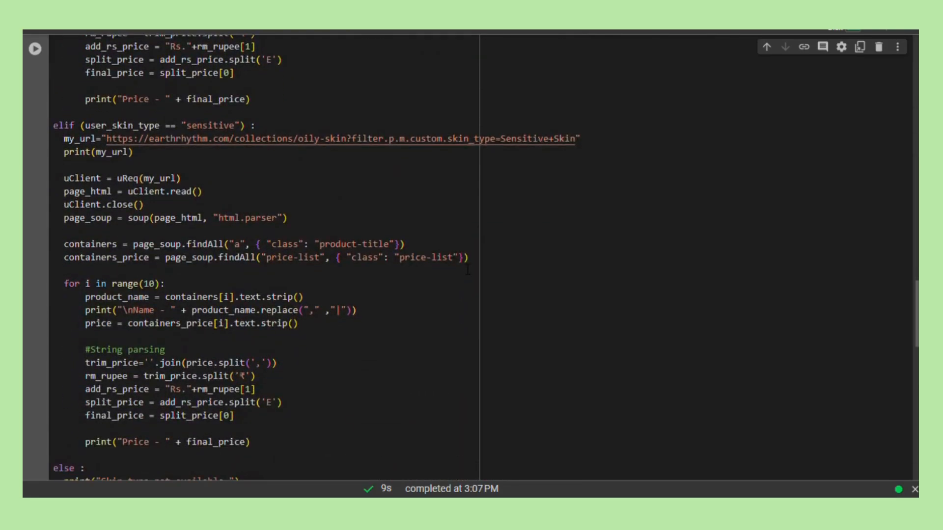